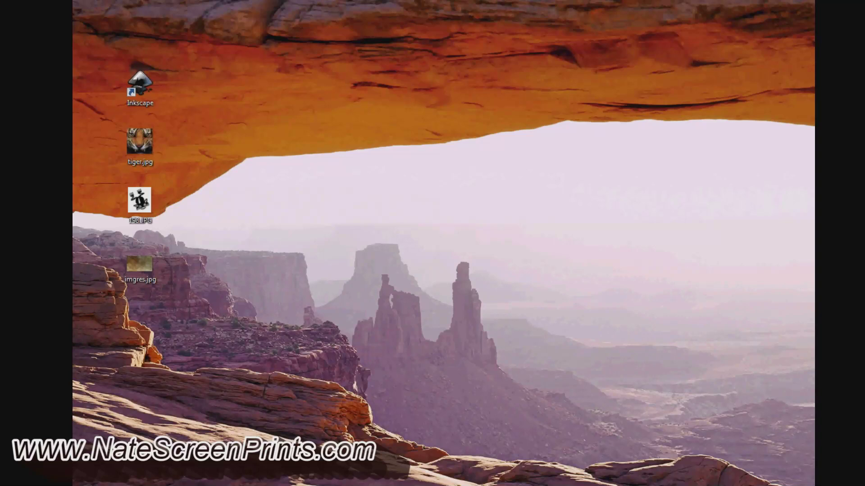
Launch Inkscape and import tiger.jpg as an embedded image beside the page
click(140, 85)
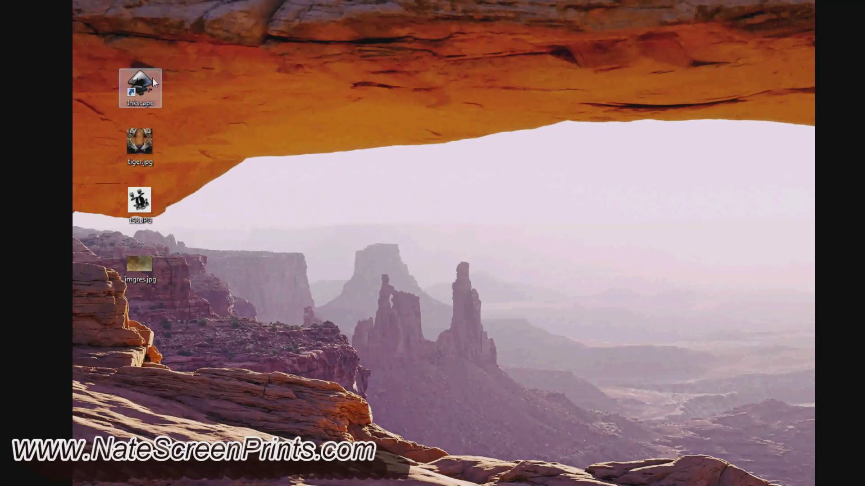
click(140, 88)
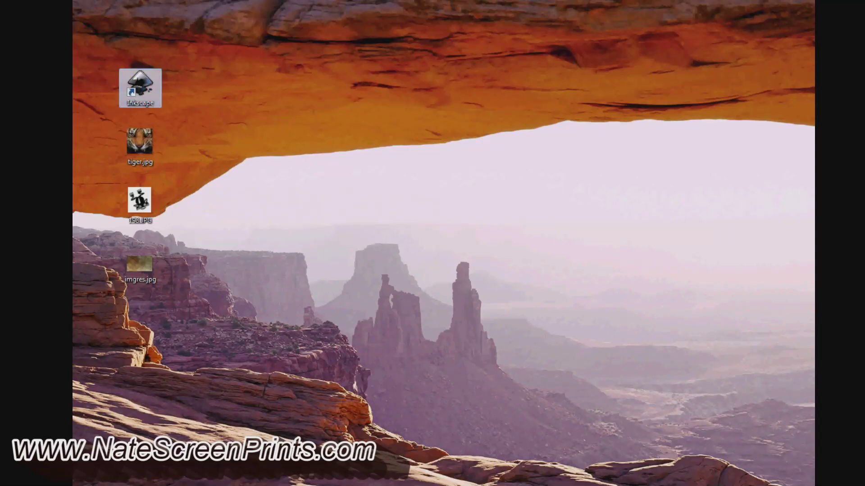
double_click(140, 89)
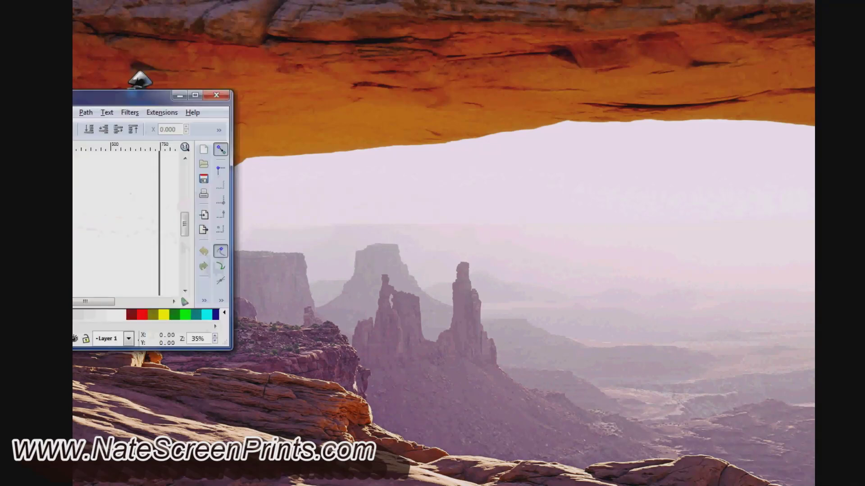
mouse_move(98, 104)
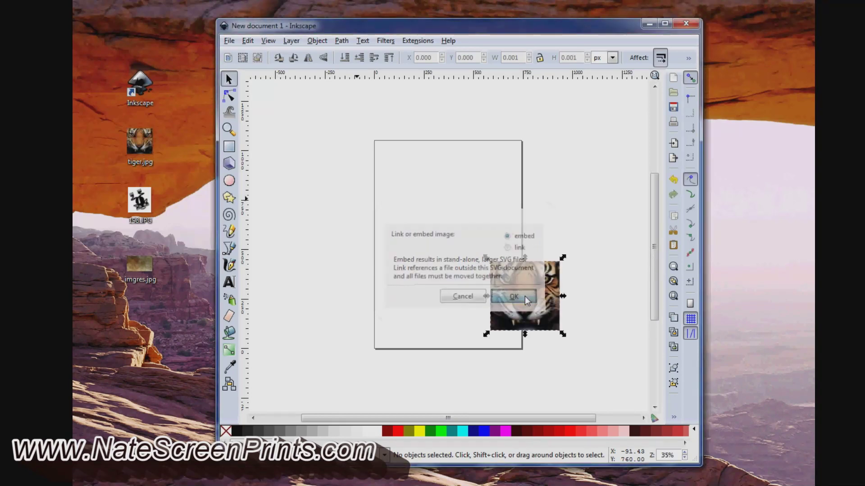
click(512, 296)
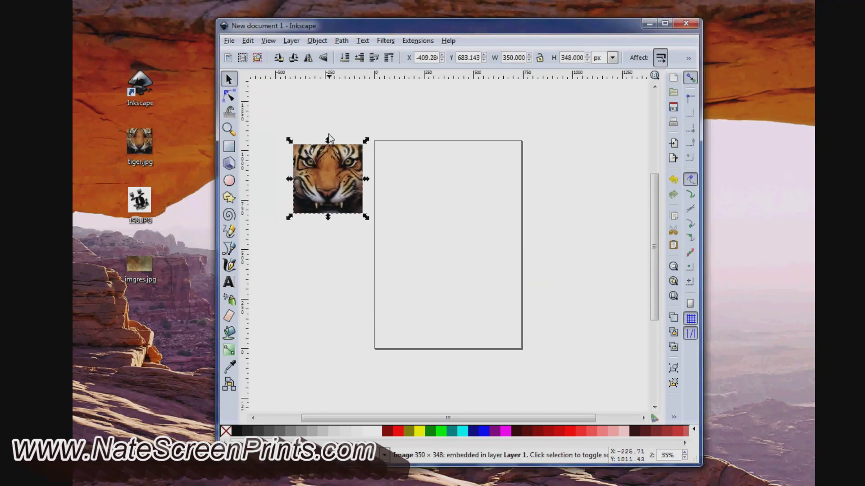
mouse_move(389, 144)
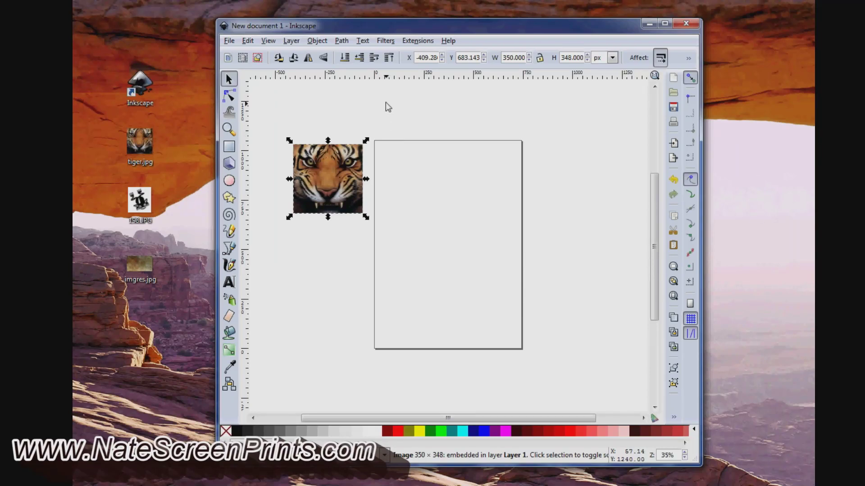
mouse_move(347, 202)
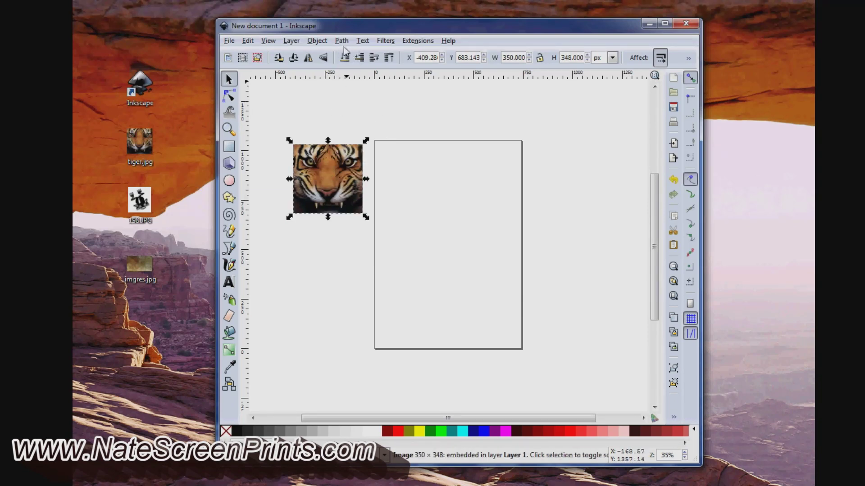
Bring up Trace Bitmap for the tiger, moved aside, with Brightness cutoff mode selected
click(341, 40)
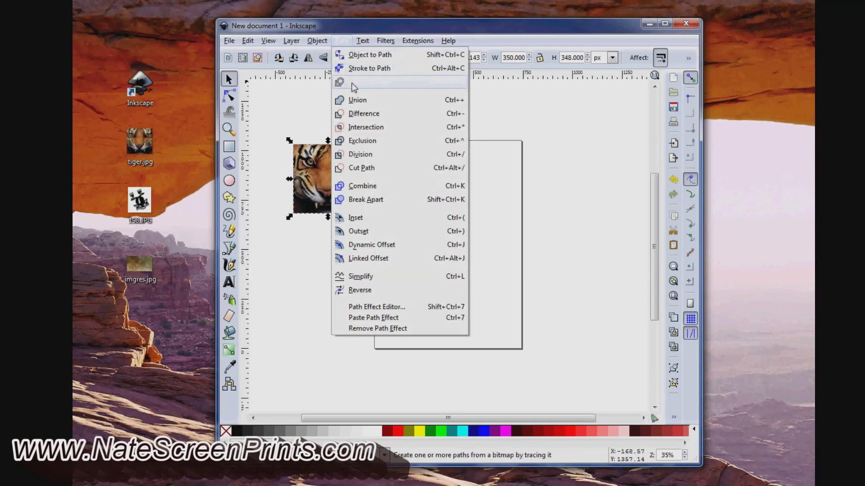
click(364, 85)
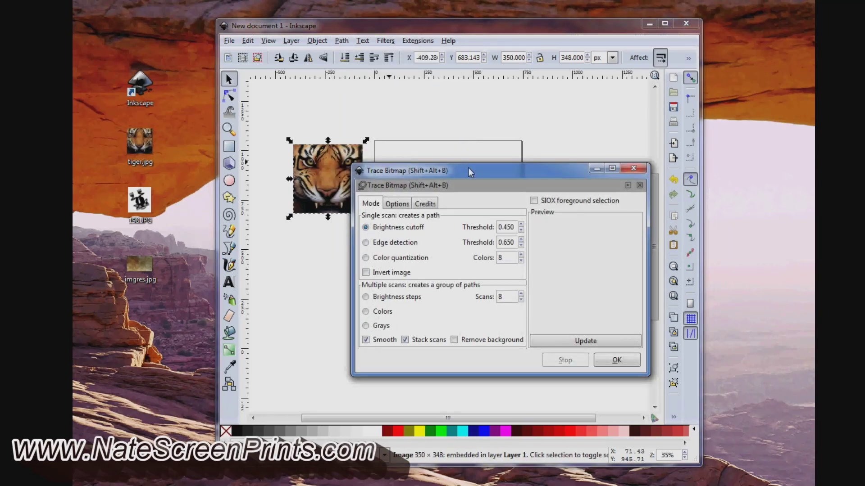
drag(470, 170, 295, 251)
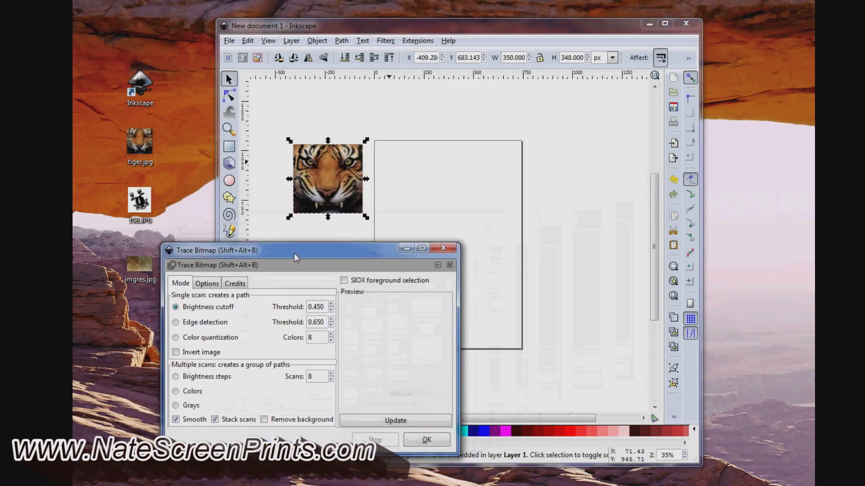
drag(295, 250, 320, 242)
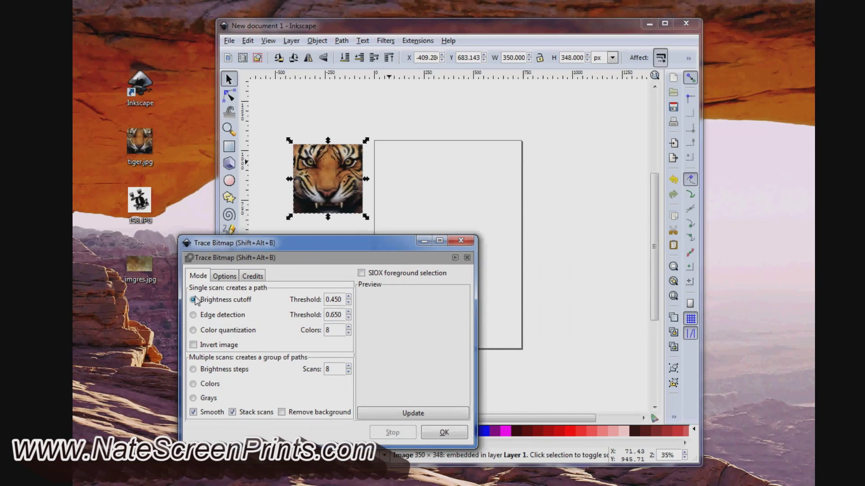
click(193, 299)
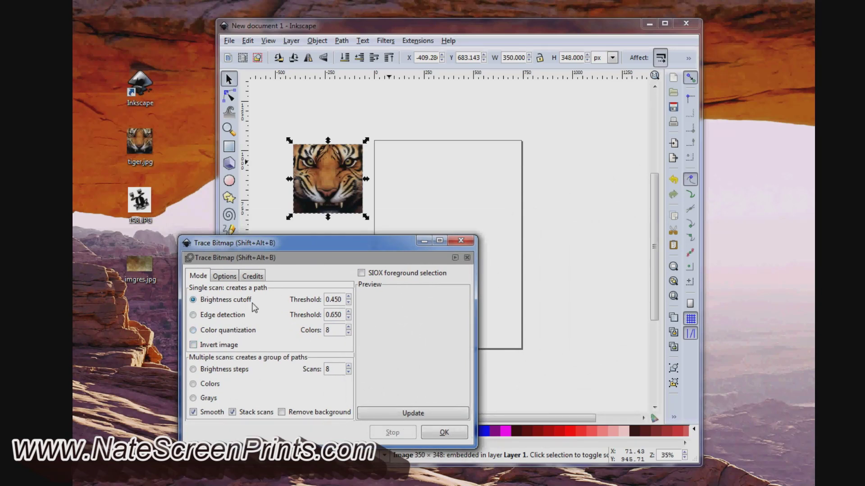
mouse_move(234, 333)
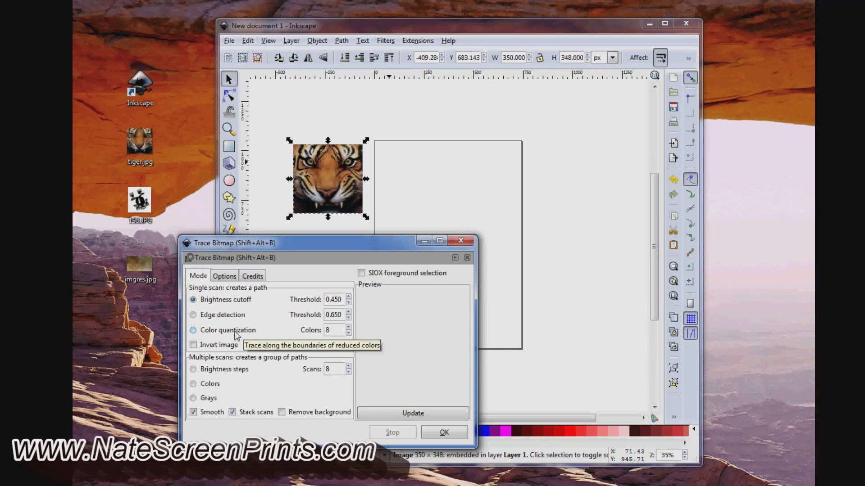
mouse_move(354, 265)
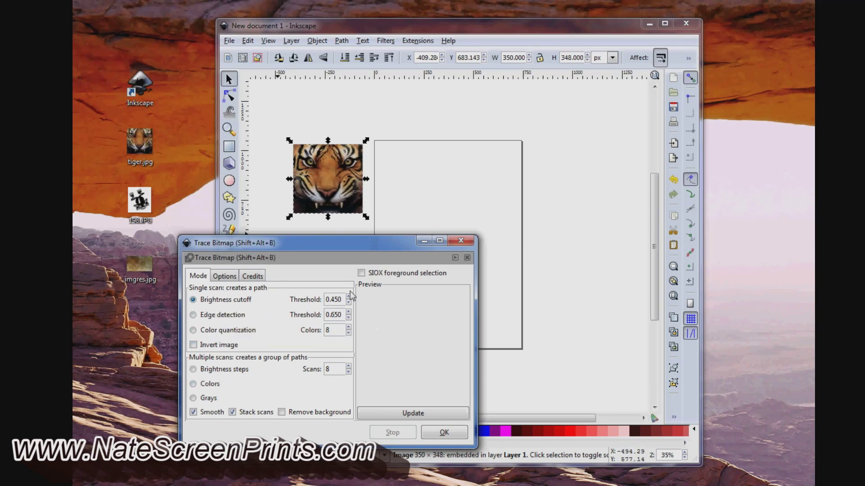
mouse_move(322, 226)
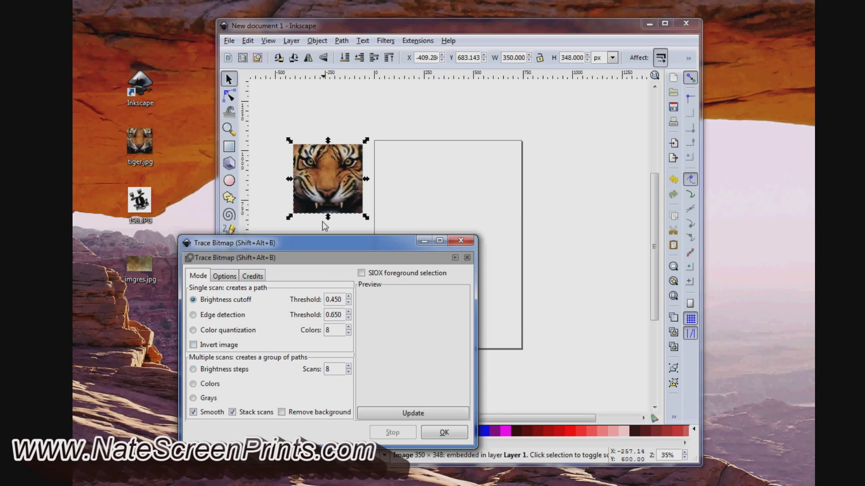
Trace the tiger by brightness cutoff, then again at threshold 0.25 and another threshold
click(412, 414)
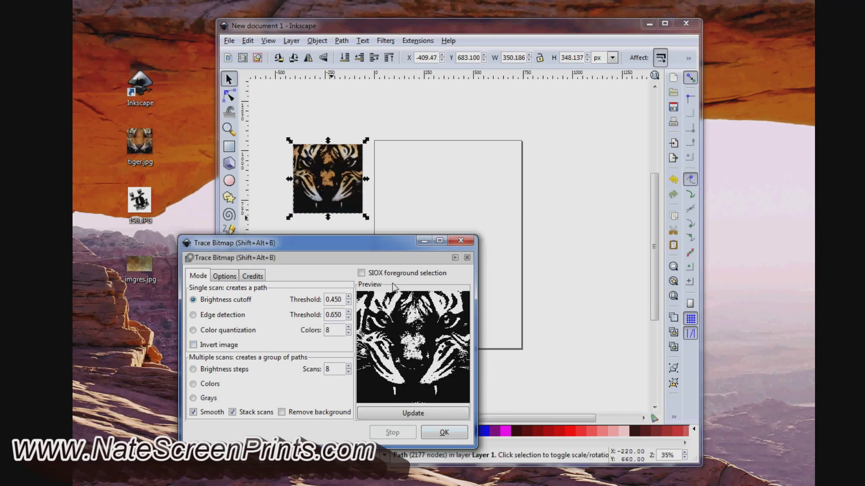
mouse_move(358, 215)
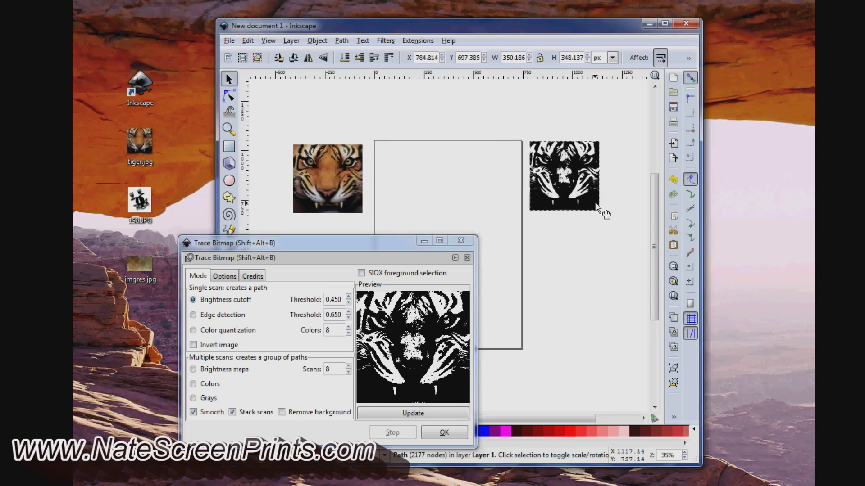
click(564, 177)
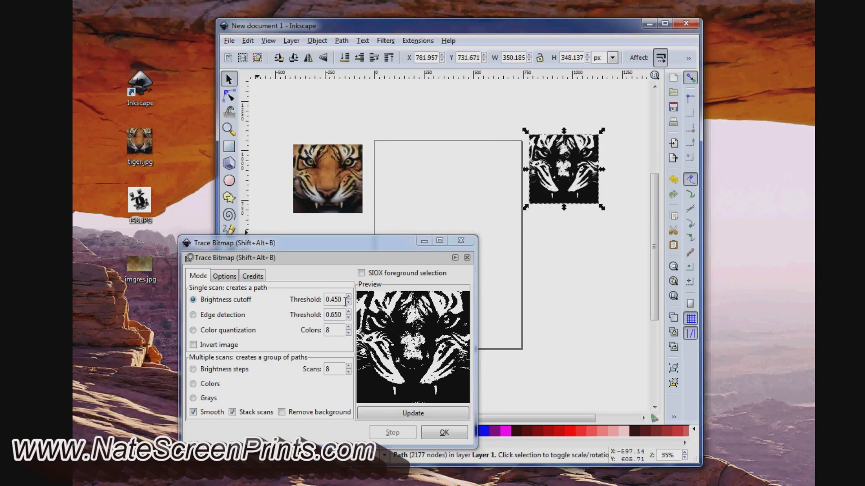
triple_click(332, 299)
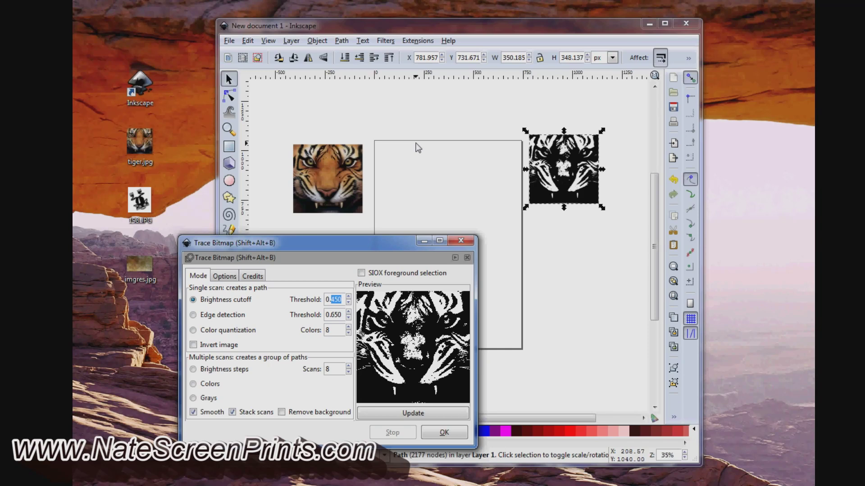
text(0.25)
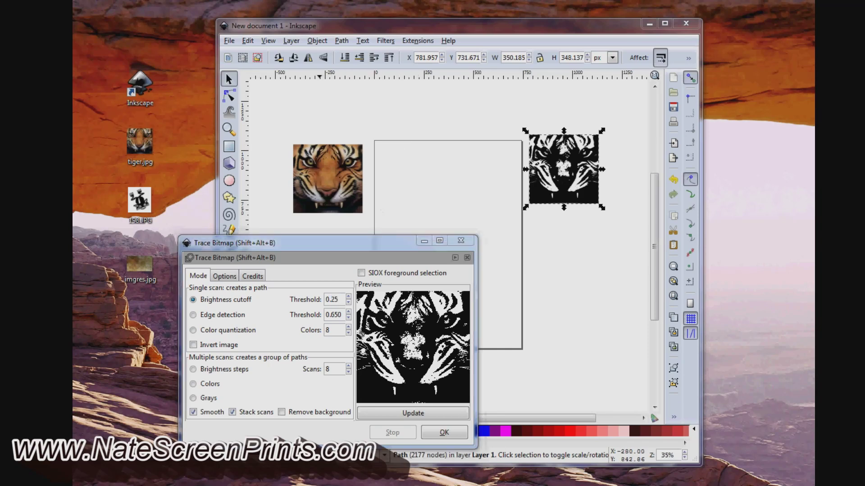
click(327, 179)
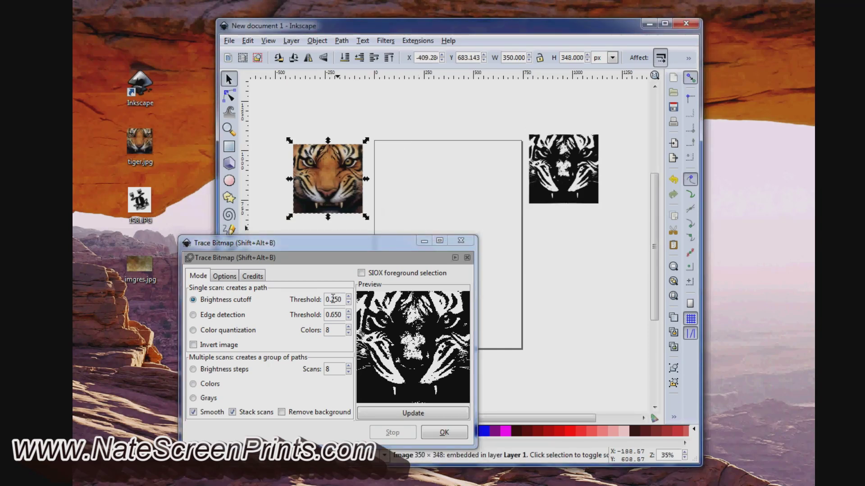
click(413, 413)
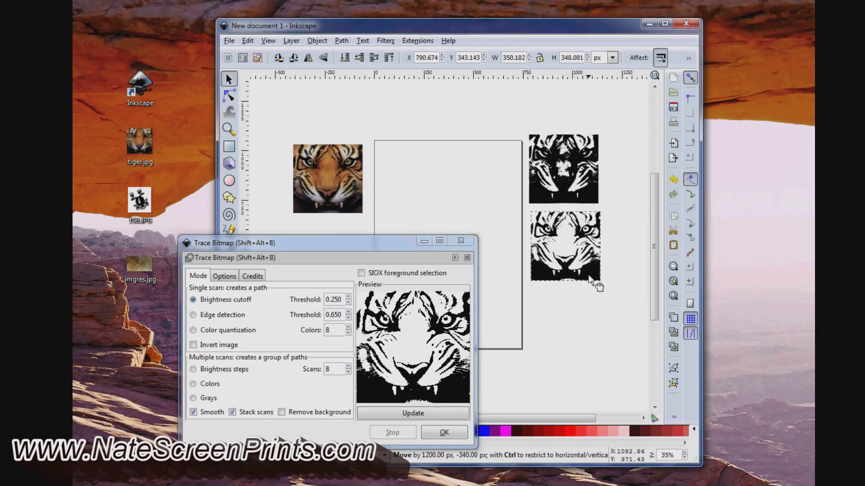
click(564, 245)
text(0.6)
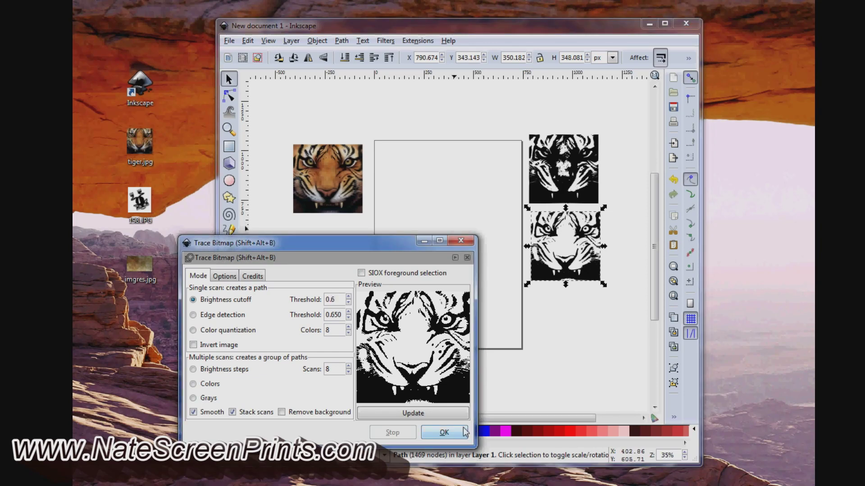
click(444, 433)
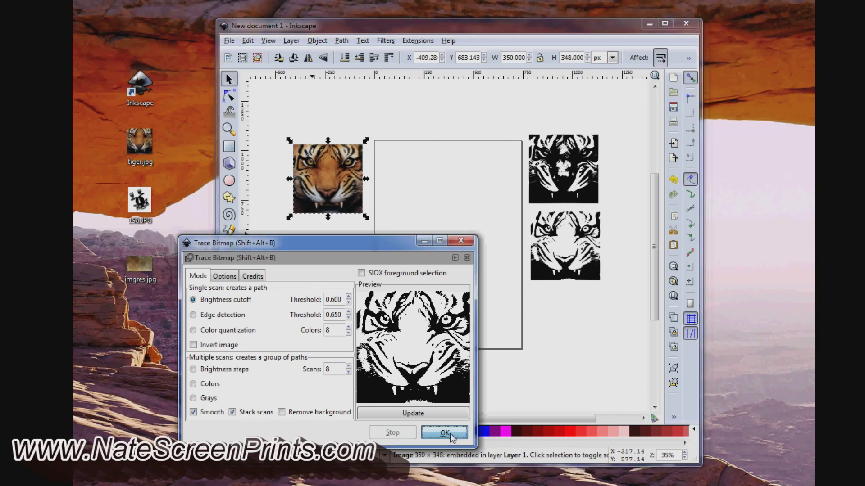
click(444, 431)
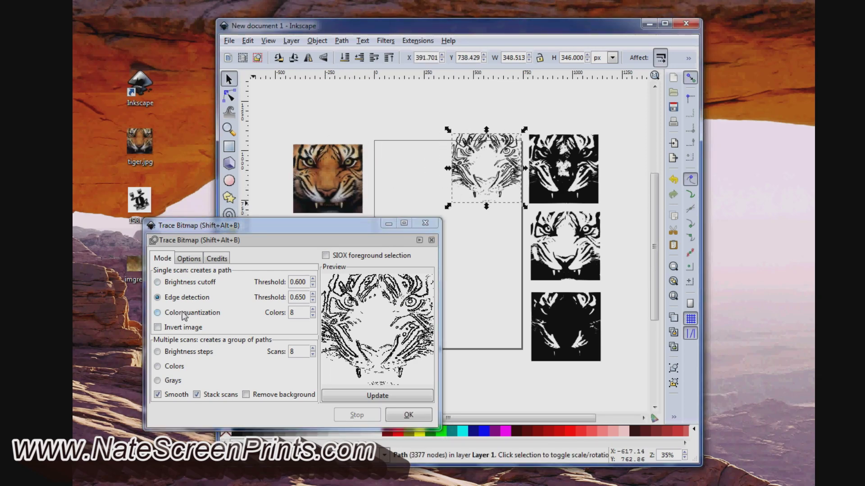
Add an edge-detection trace of the tiger and switch the mode to colour quantization
click(297, 297)
text(0.250)
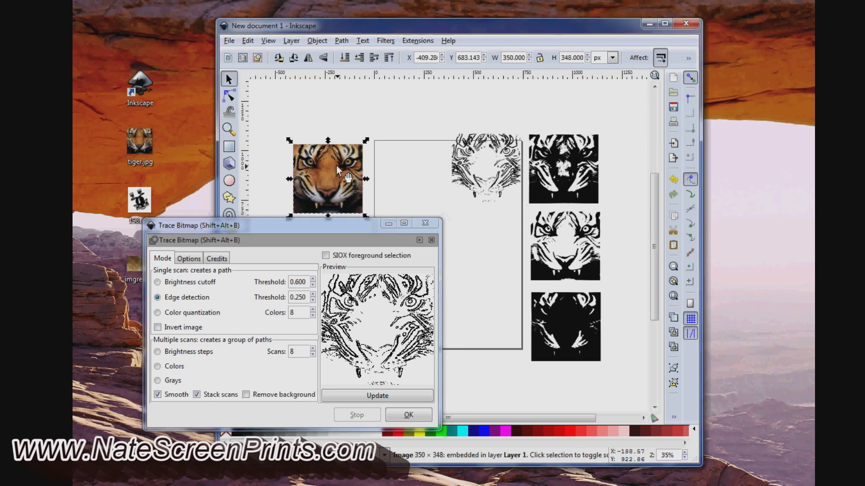
click(408, 414)
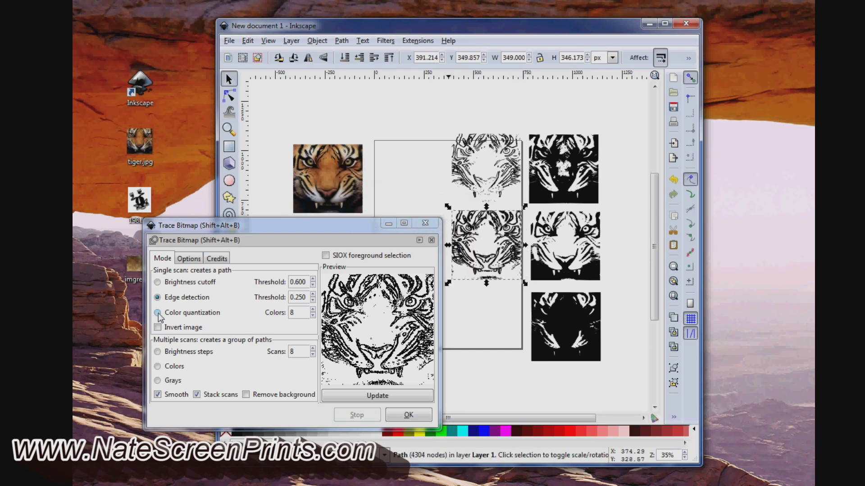
click(158, 313)
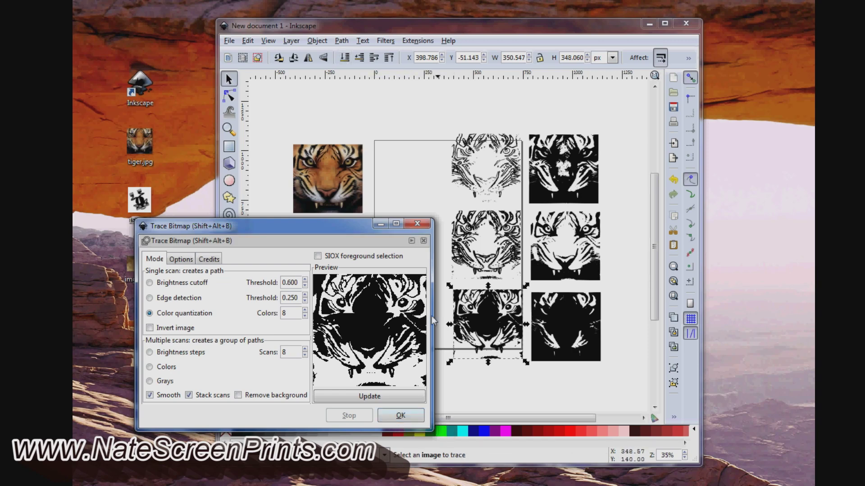
Clear the tiger work, embed the frog JPG and enlarge it past the page edges
click(400, 415)
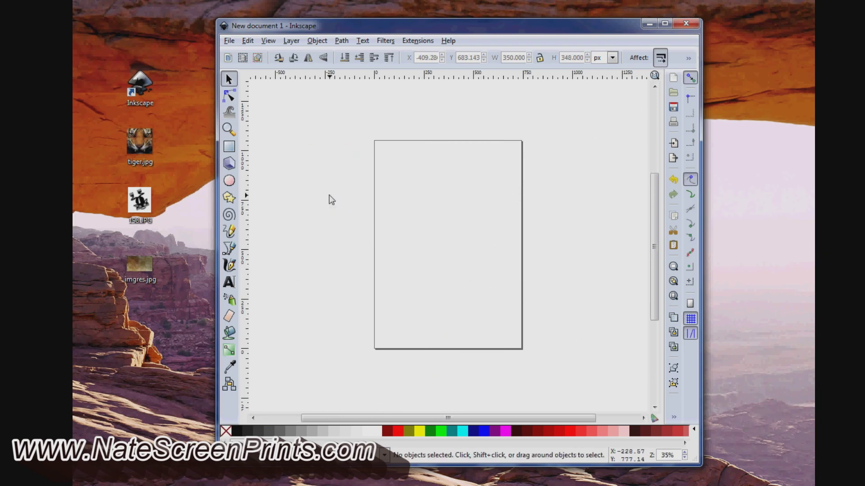
mouse_move(144, 184)
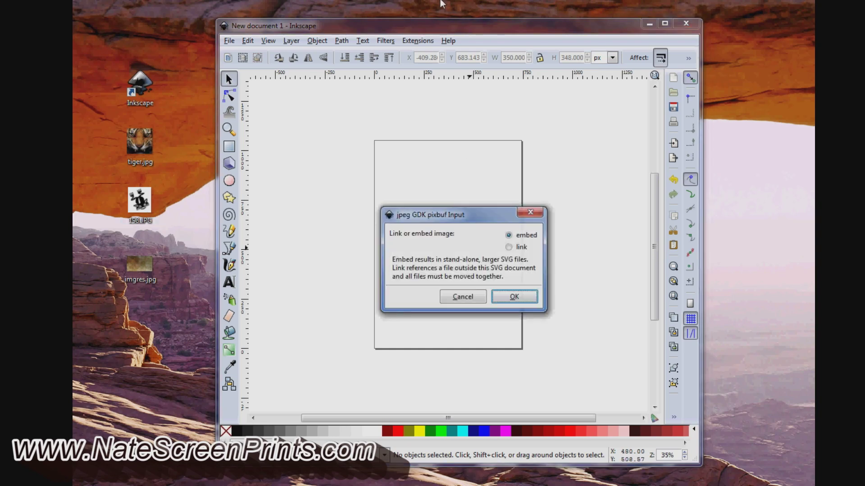
click(514, 296)
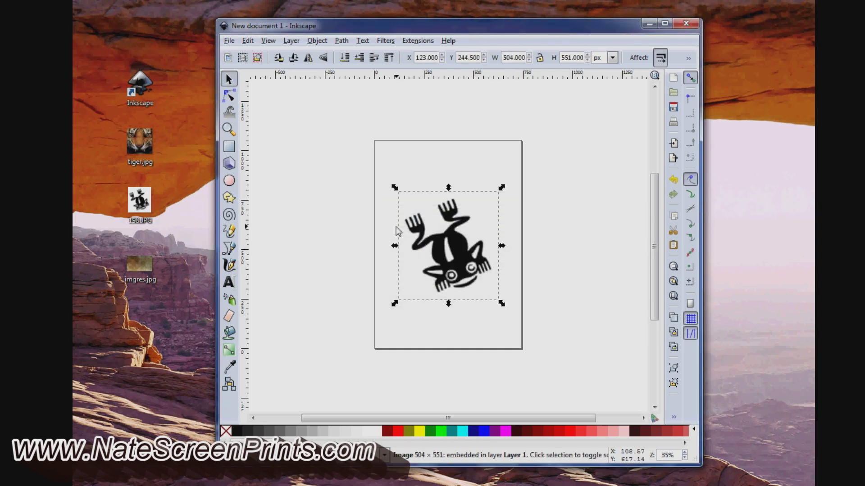
drag(502, 303, 625, 299)
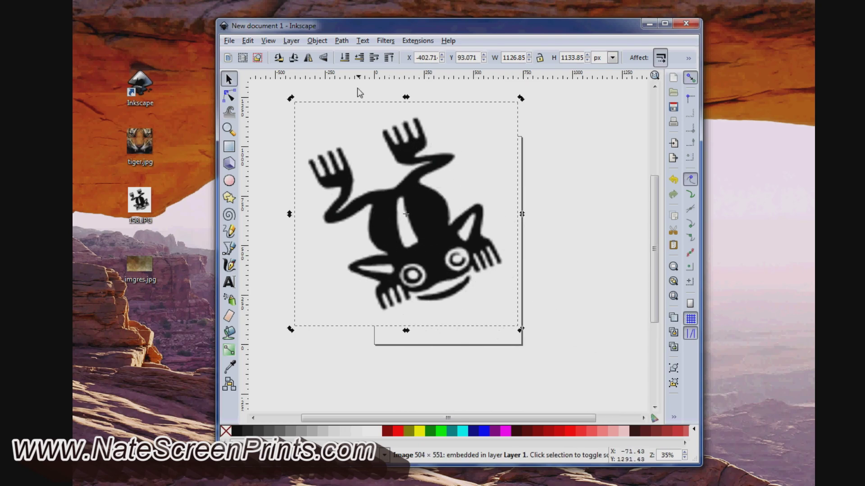
Trace the frog with Brightness cutoff at threshold 0.4 into a crisp black vector
click(341, 40)
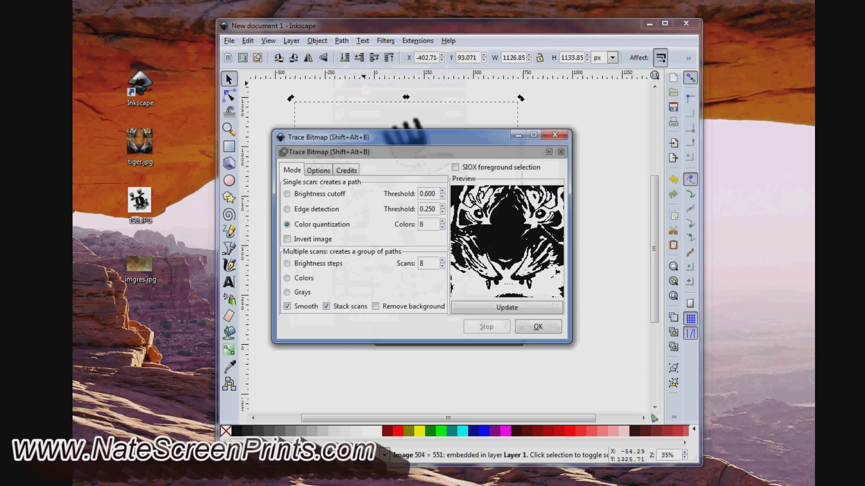
click(286, 193)
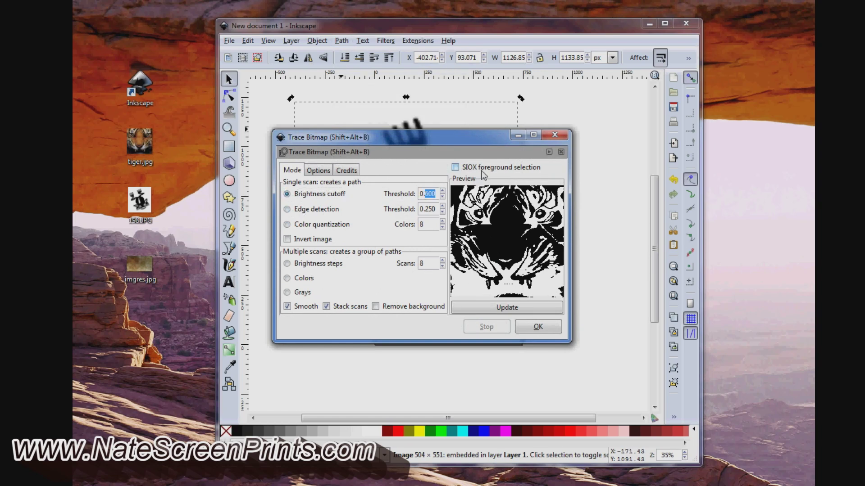
text(0.4)
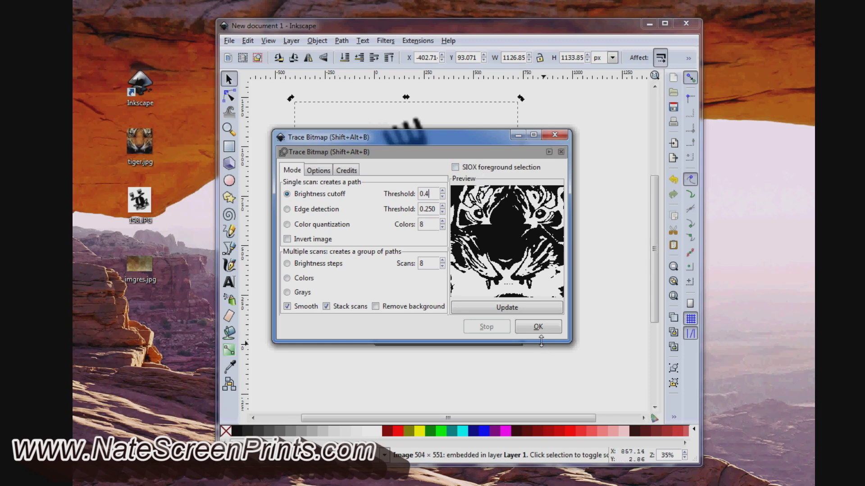
click(505, 307)
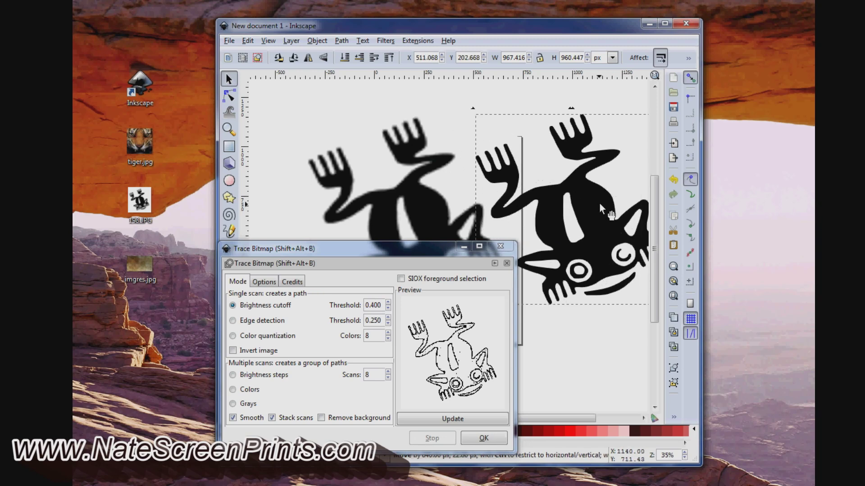
click(482, 437)
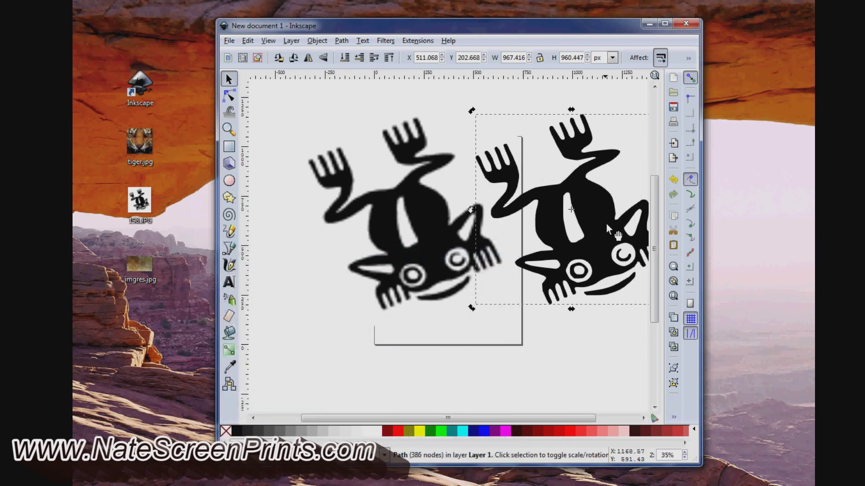
Move the traced frog over the original and enlarge it well beyond the bitmap
drag(572, 208, 463, 213)
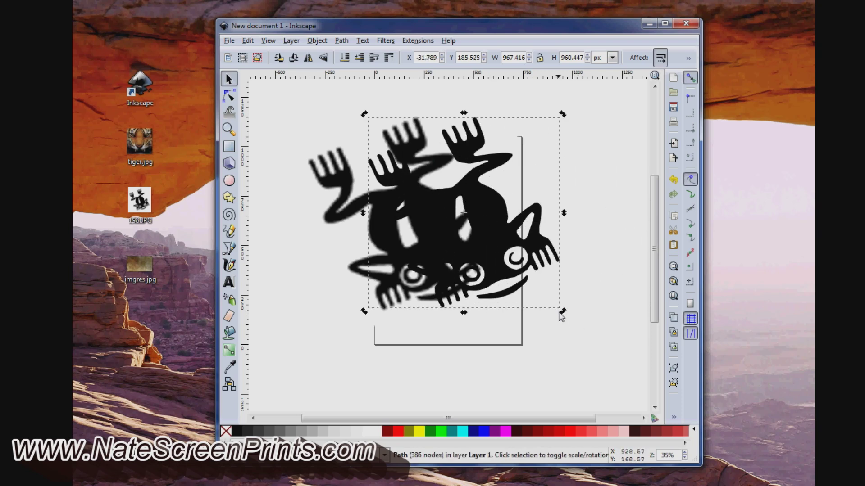
click(559, 316)
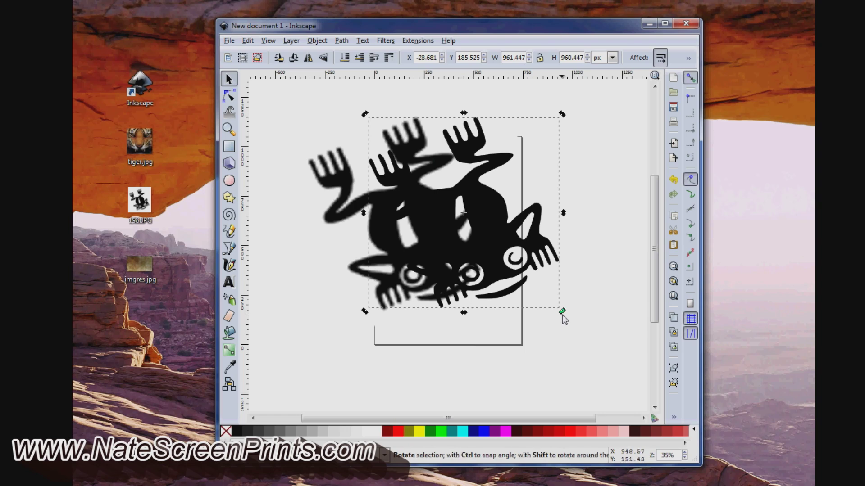
click(463, 212)
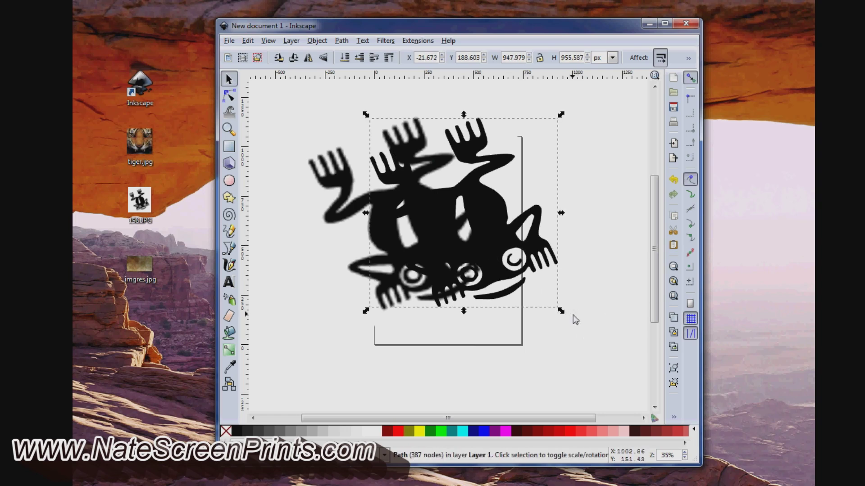
drag(561, 311, 639, 408)
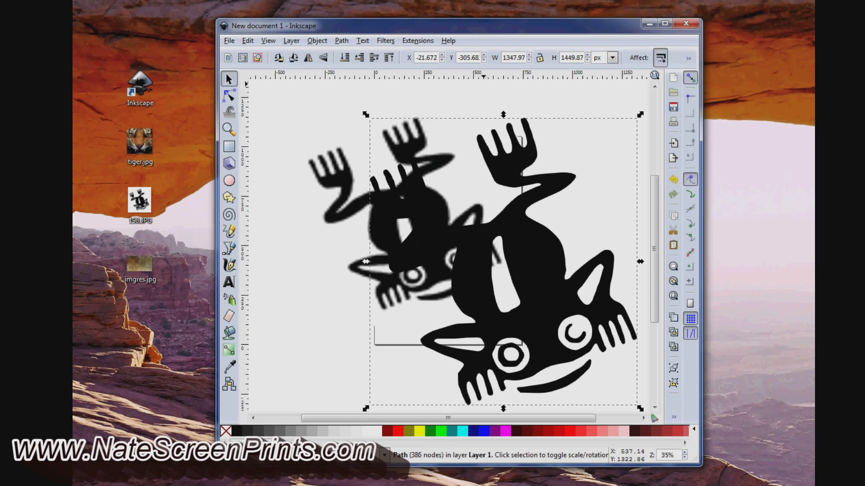
mouse_move(550, 122)
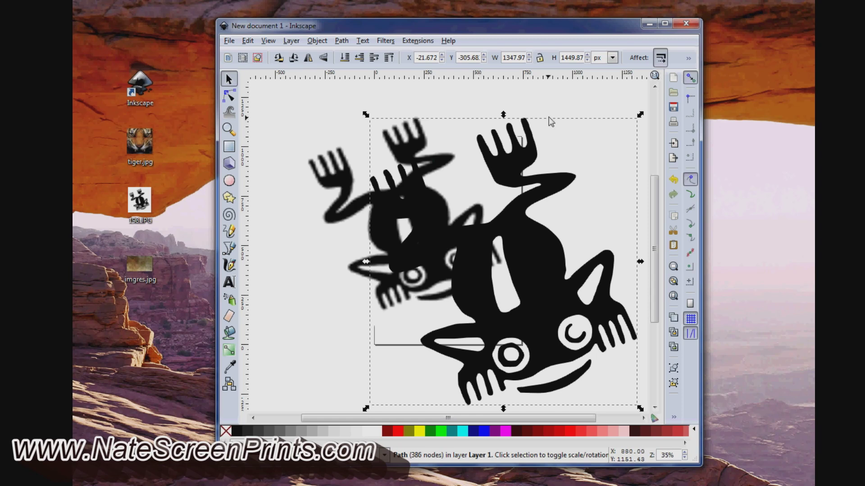
Delete the frogs, enlarge the imported texture photo and trace it by brightness cutoff 0.400
key(Delete)
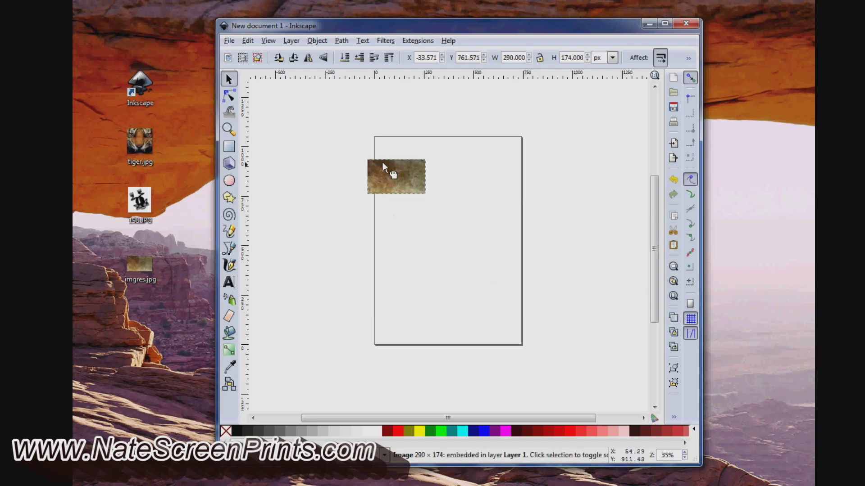
drag(424, 192, 524, 284)
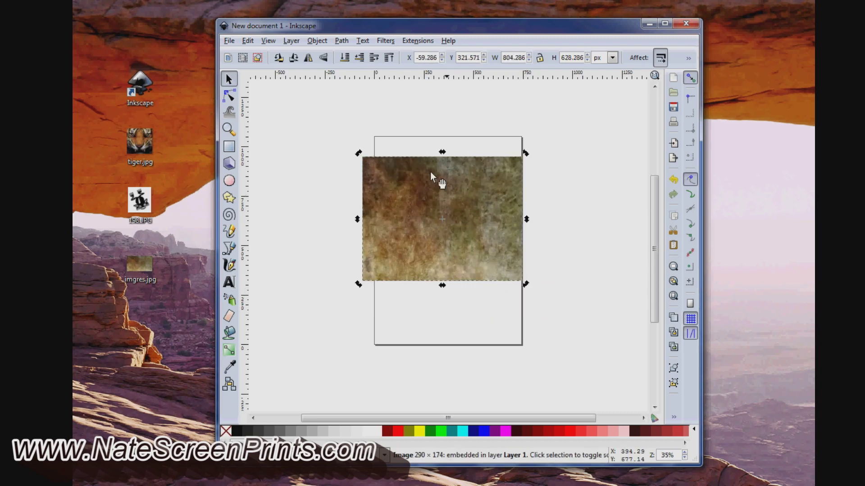
click(341, 41)
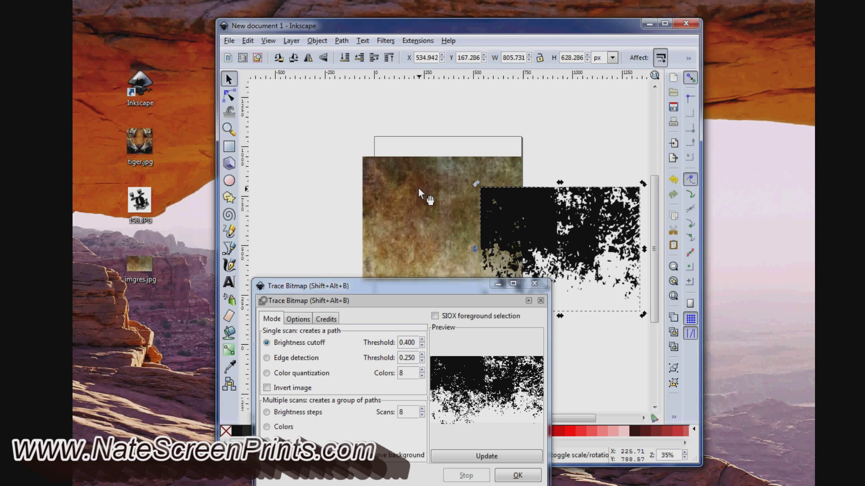
mouse_move(506, 447)
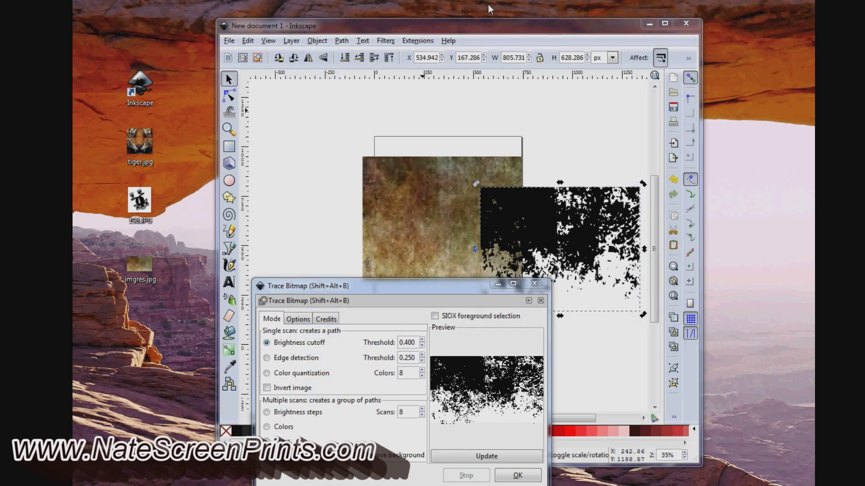
mouse_move(364, 296)
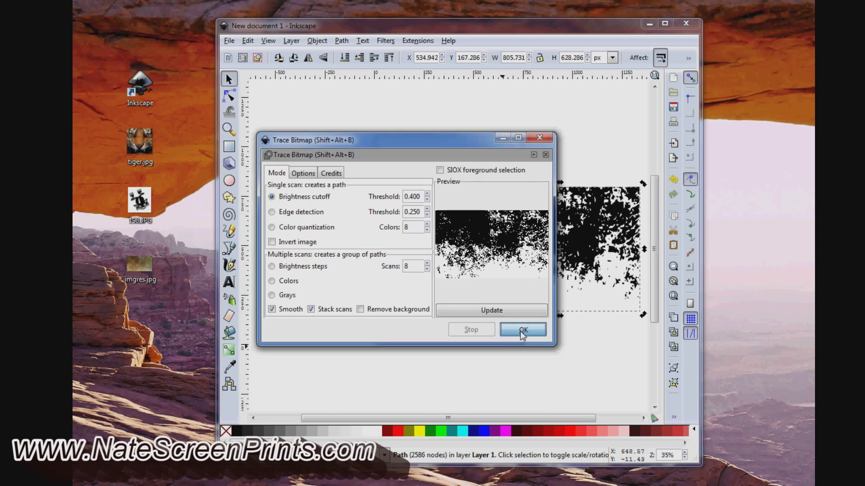
click(523, 330)
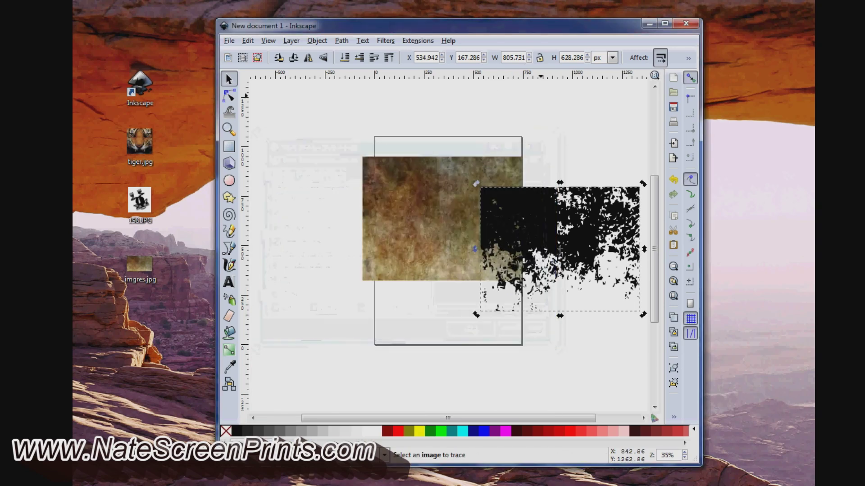